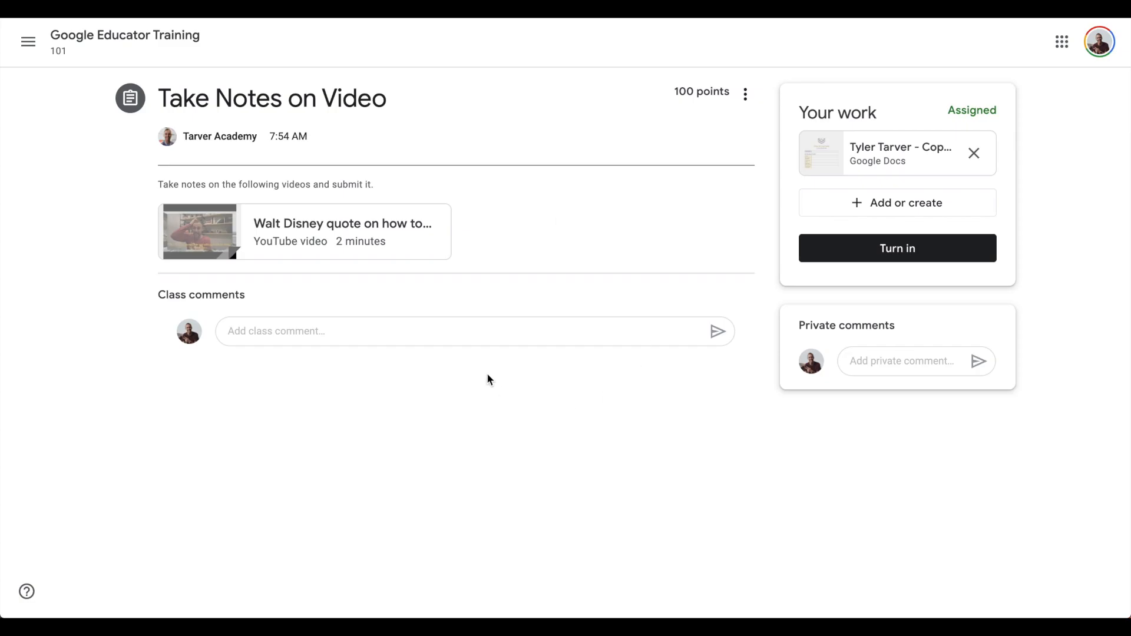
pyautogui.moveTo(495, 362)
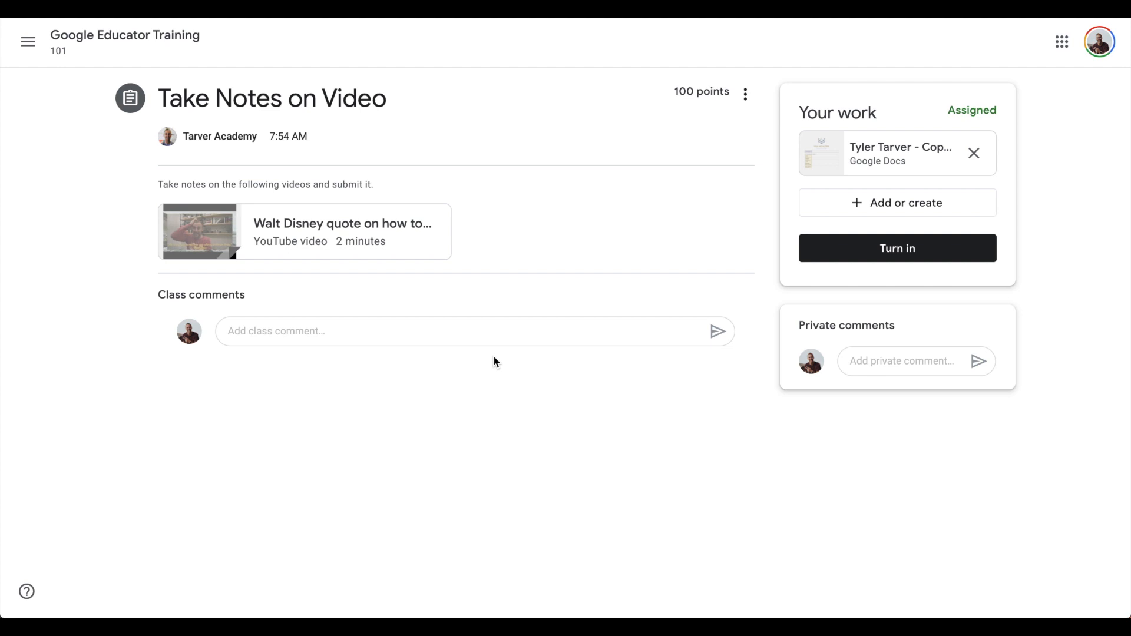
pyautogui.moveTo(604, 435)
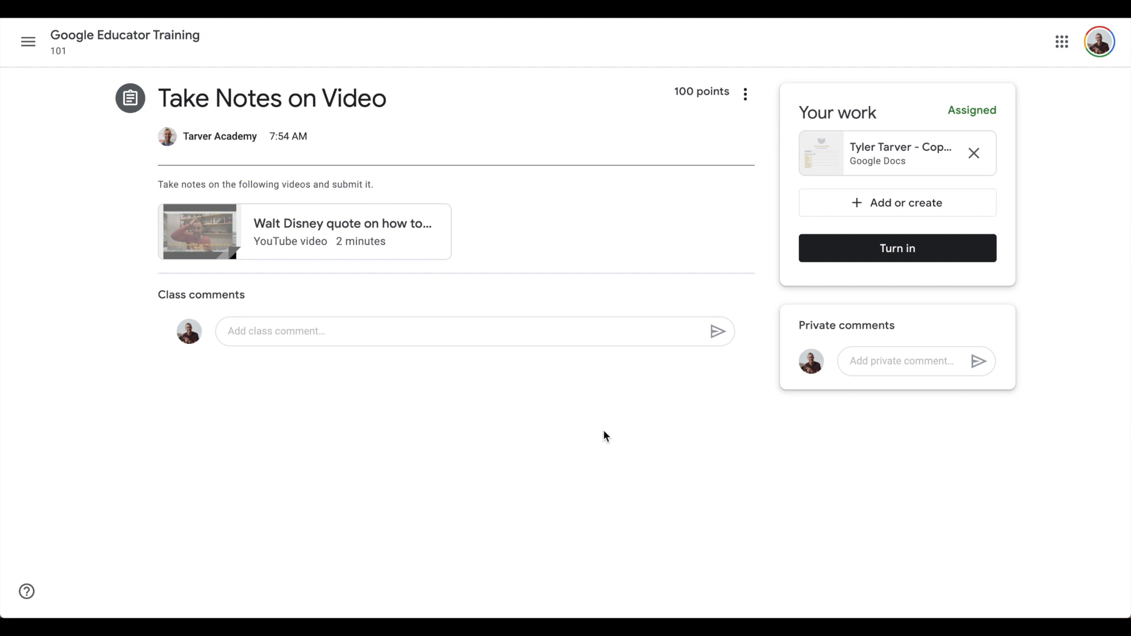
pyautogui.moveTo(631, 365)
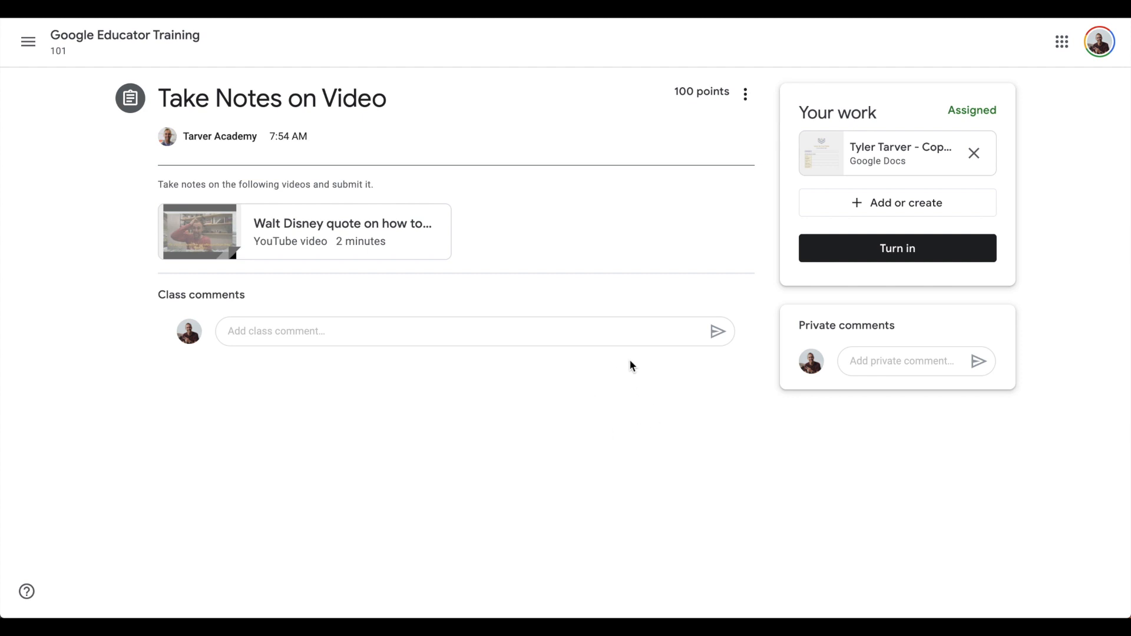
pyautogui.moveTo(514, 223)
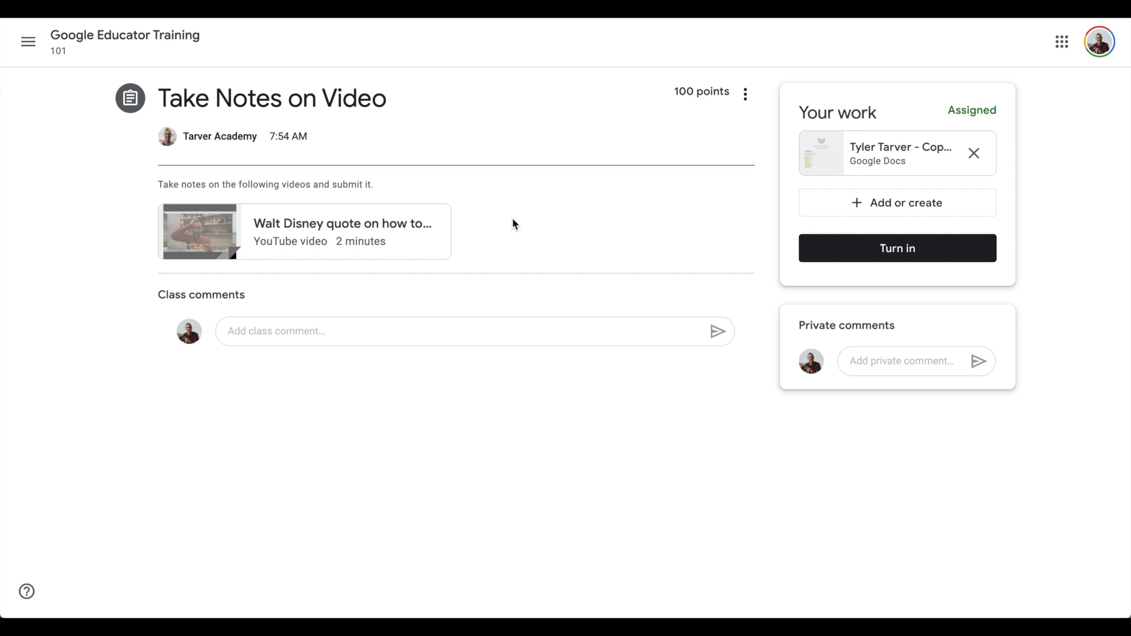
pyautogui.moveTo(644, 375)
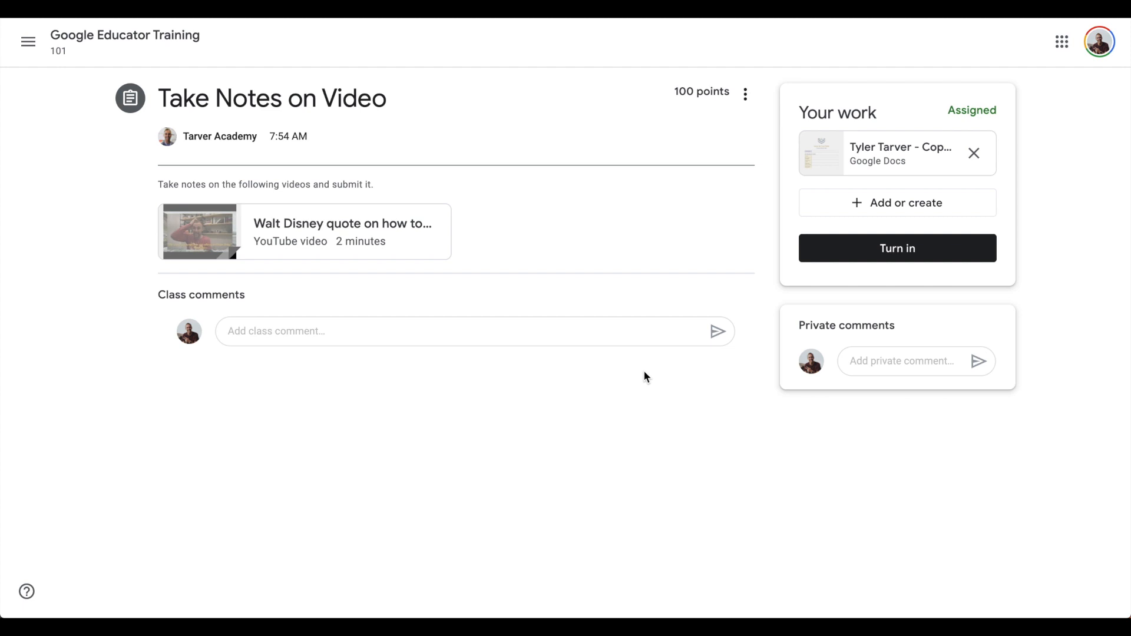
pyautogui.moveTo(622, 291)
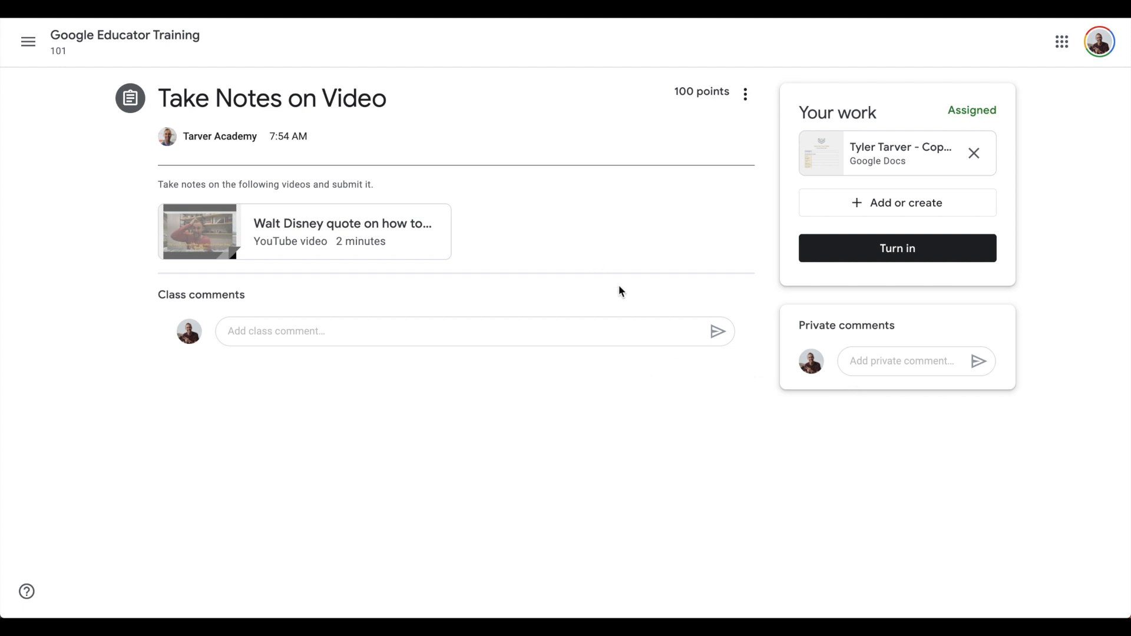
pyautogui.moveTo(293, 239)
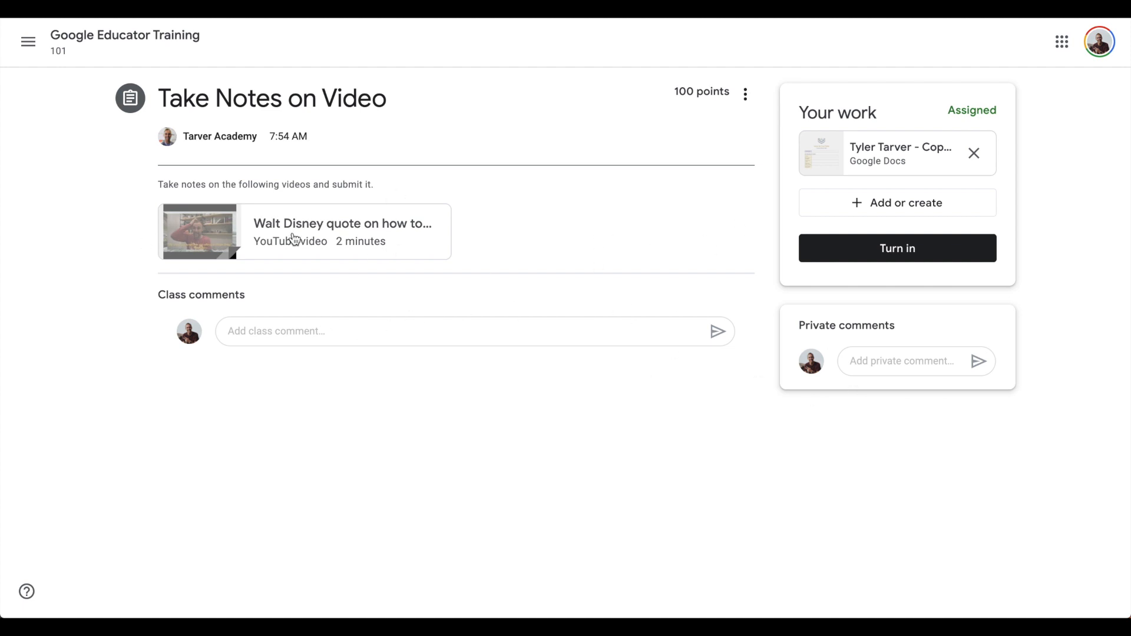
pyautogui.moveTo(342, 242)
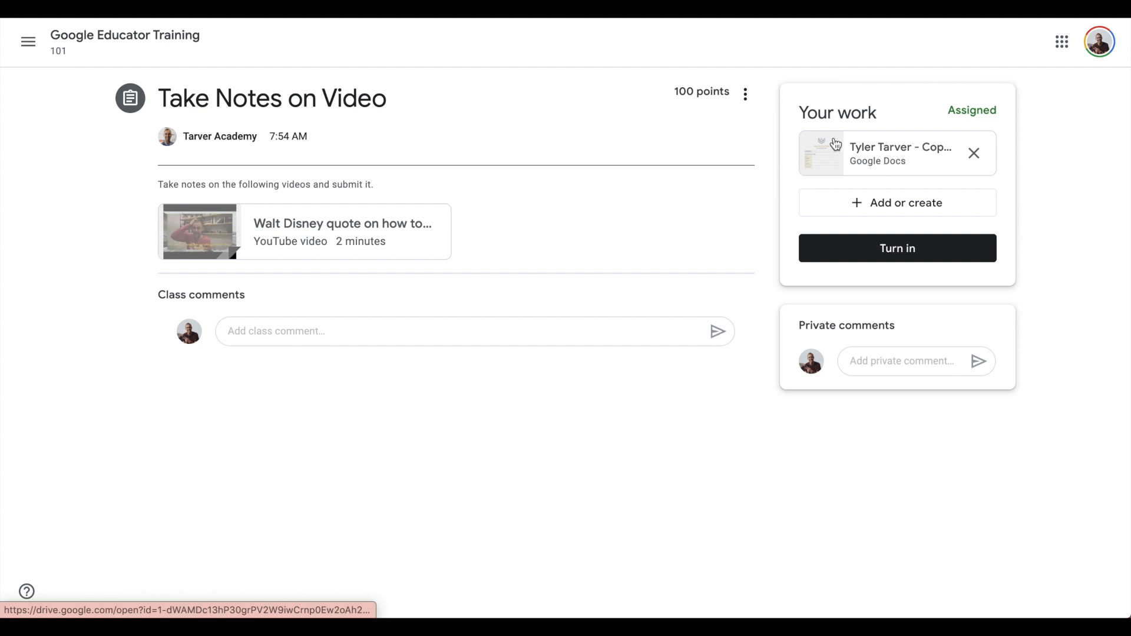
# Post the private comment "I worked on this with Jeff." to the teacher.
pyautogui.click(898, 152)
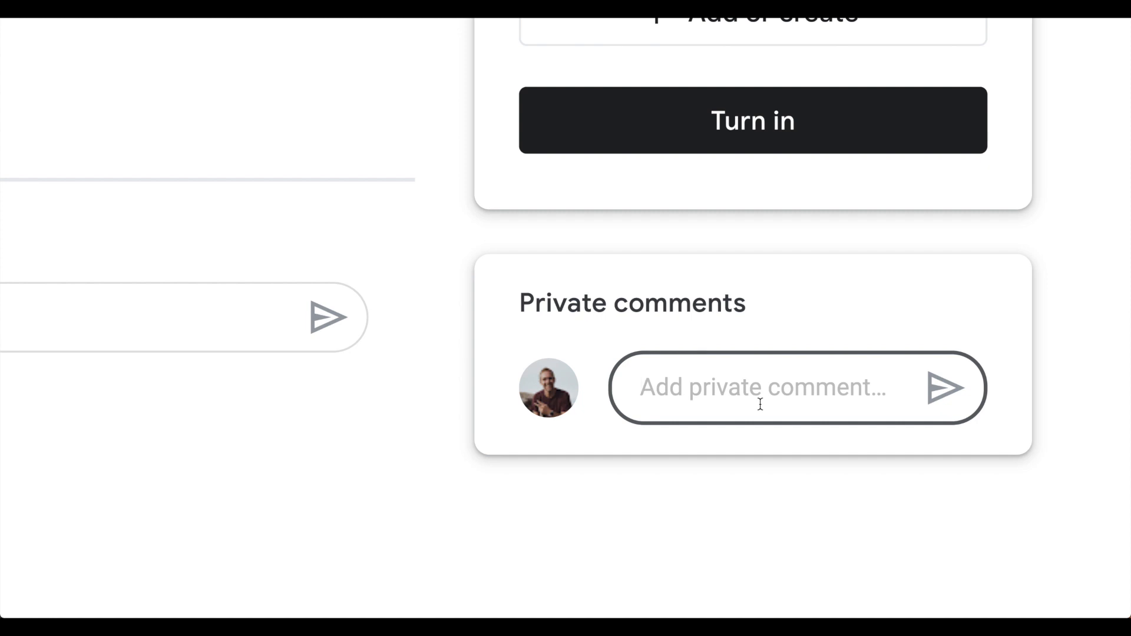
pyautogui.click(764, 387)
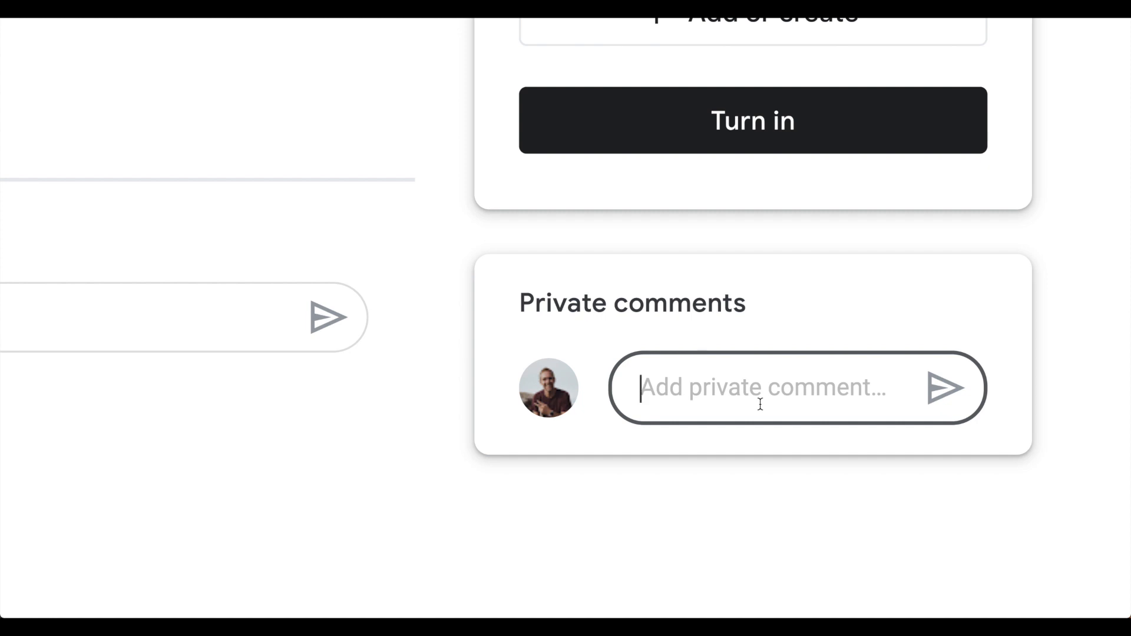
pyautogui.write('I w')
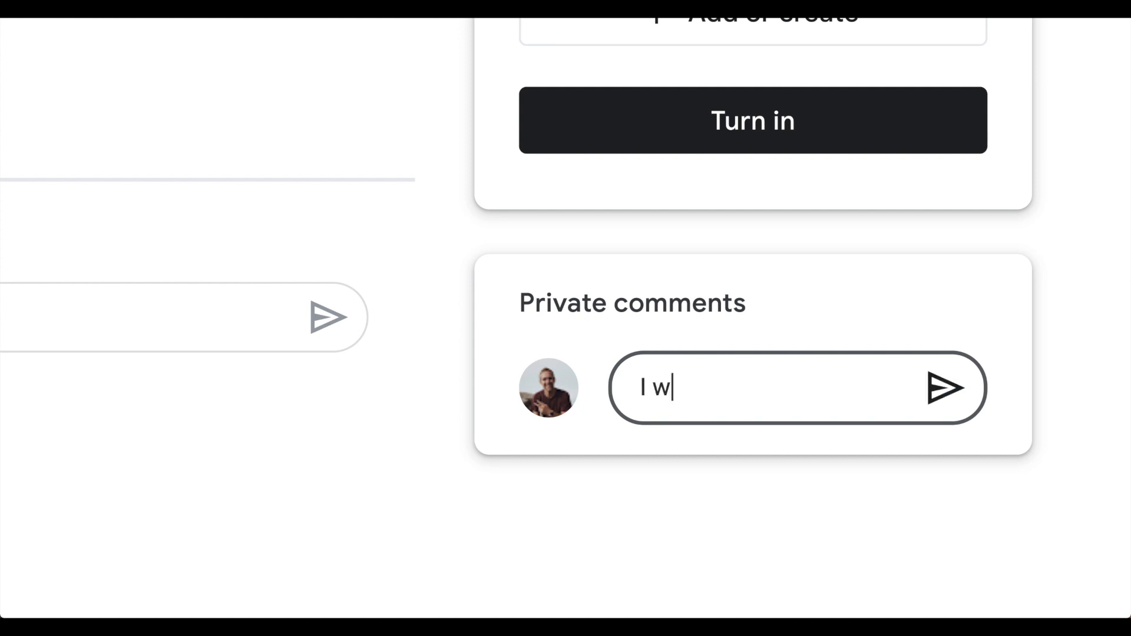
pyautogui.write('orked on this with Jeff.')
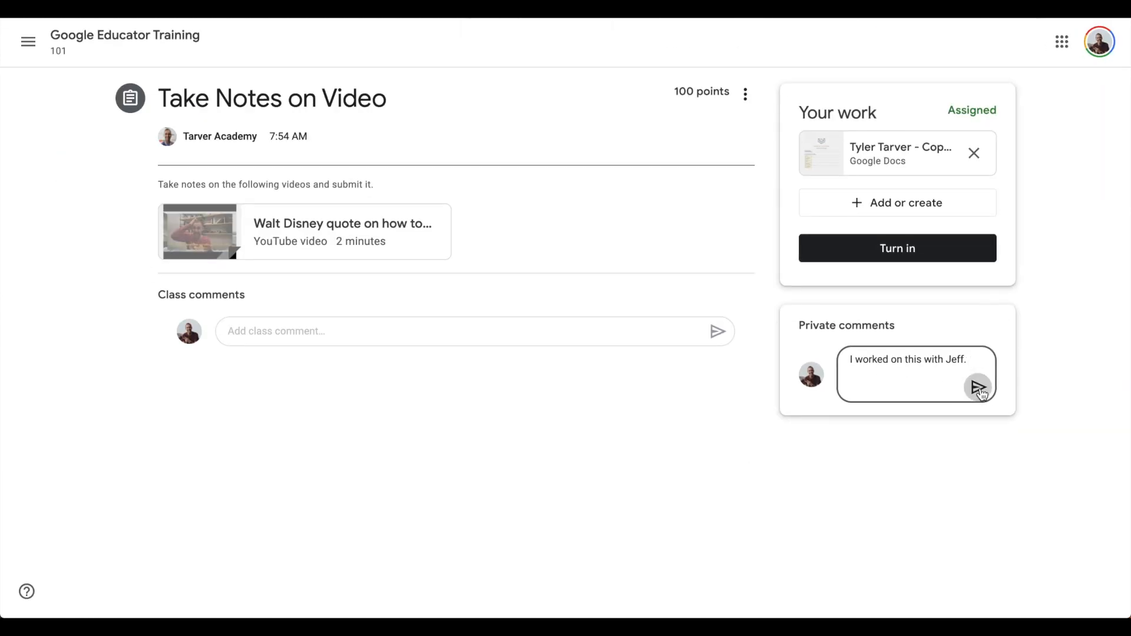
pyautogui.click(978, 387)
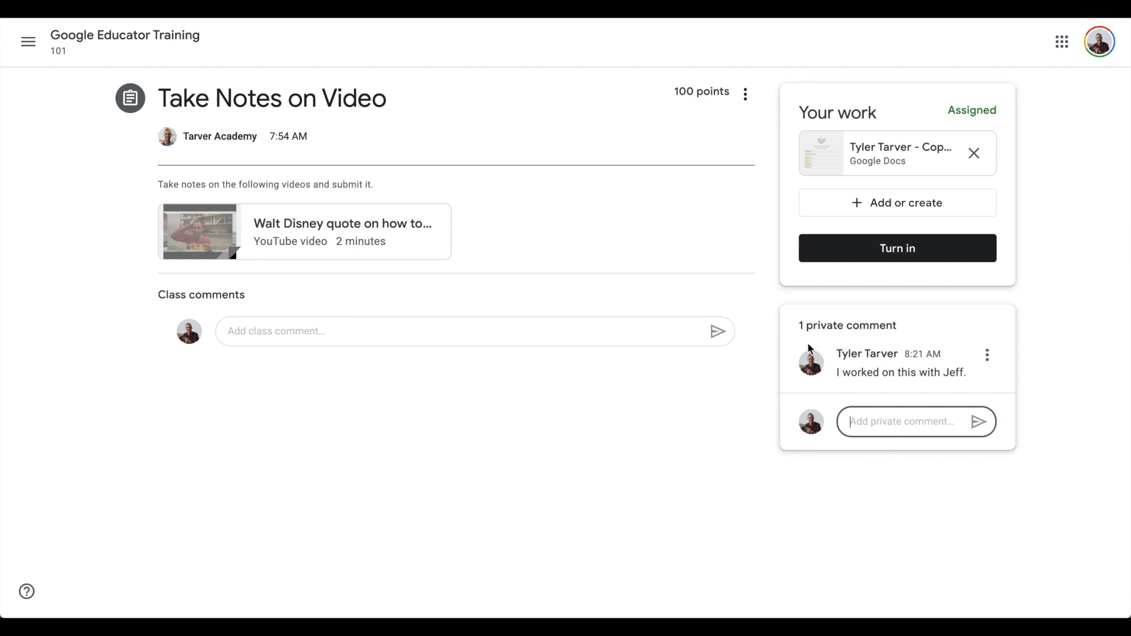
pyautogui.moveTo(979, 424)
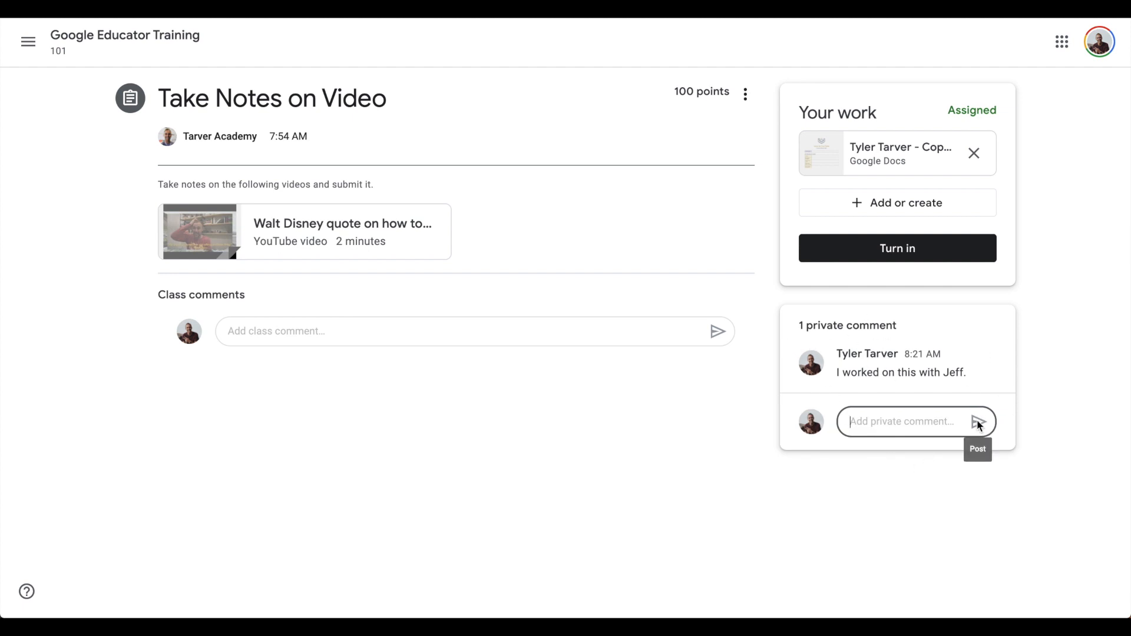
pyautogui.moveTo(976, 424)
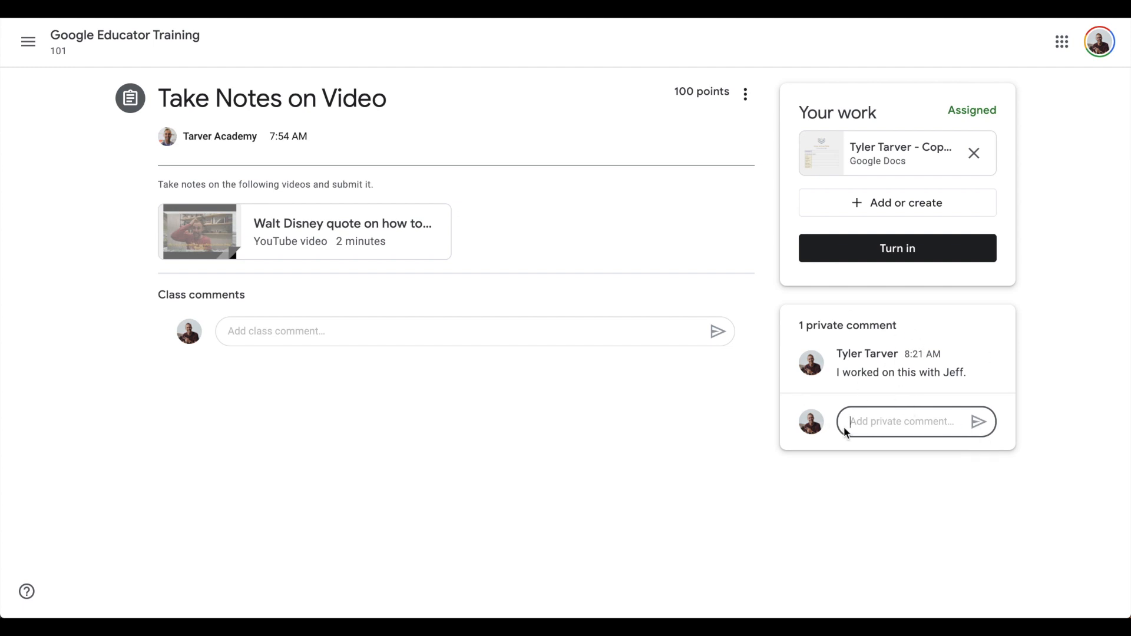
# Post a short follow-up private comment saying "and sally".
pyautogui.write('and sally')
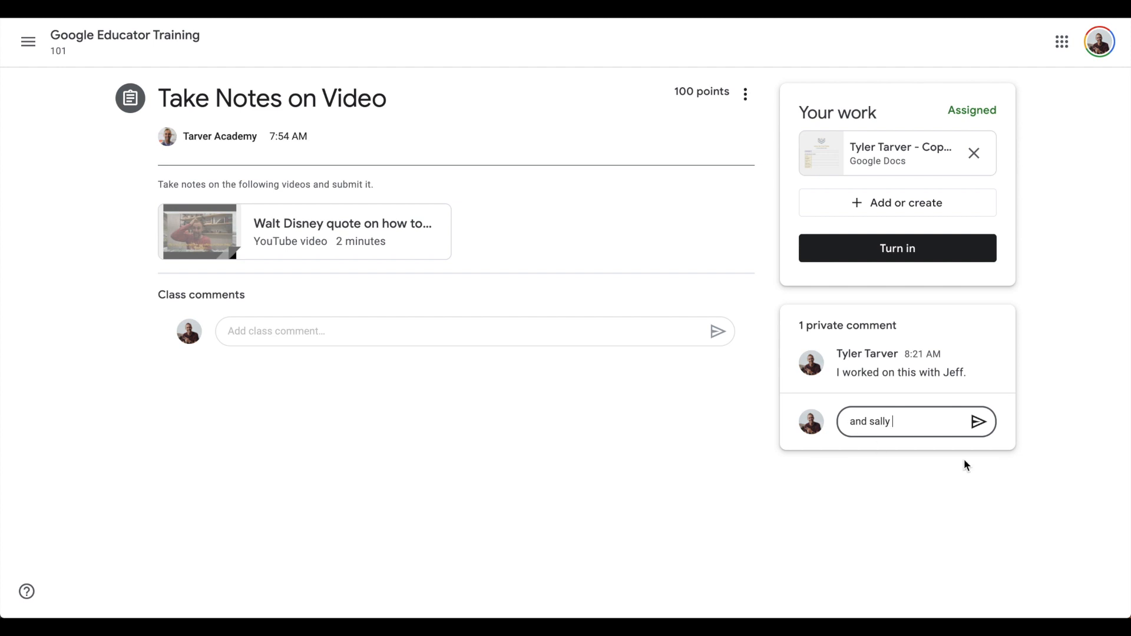
pyautogui.click(978, 422)
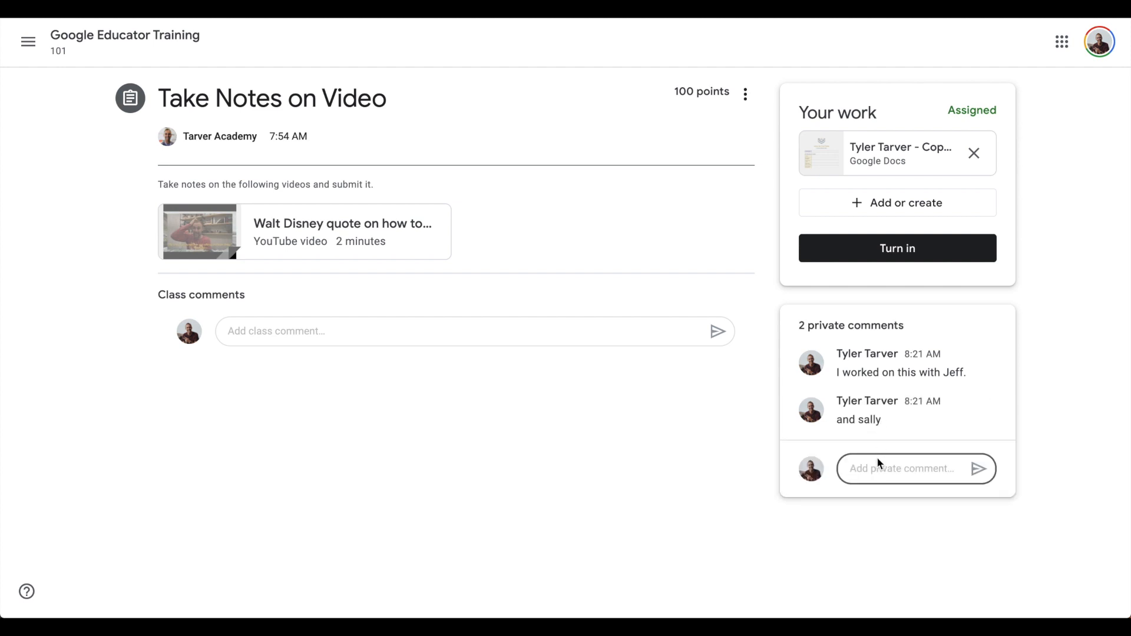
# Post a third private comment saying Sally didn't help and should get a zero.
pyautogui.write("sally didn't help at all wit")
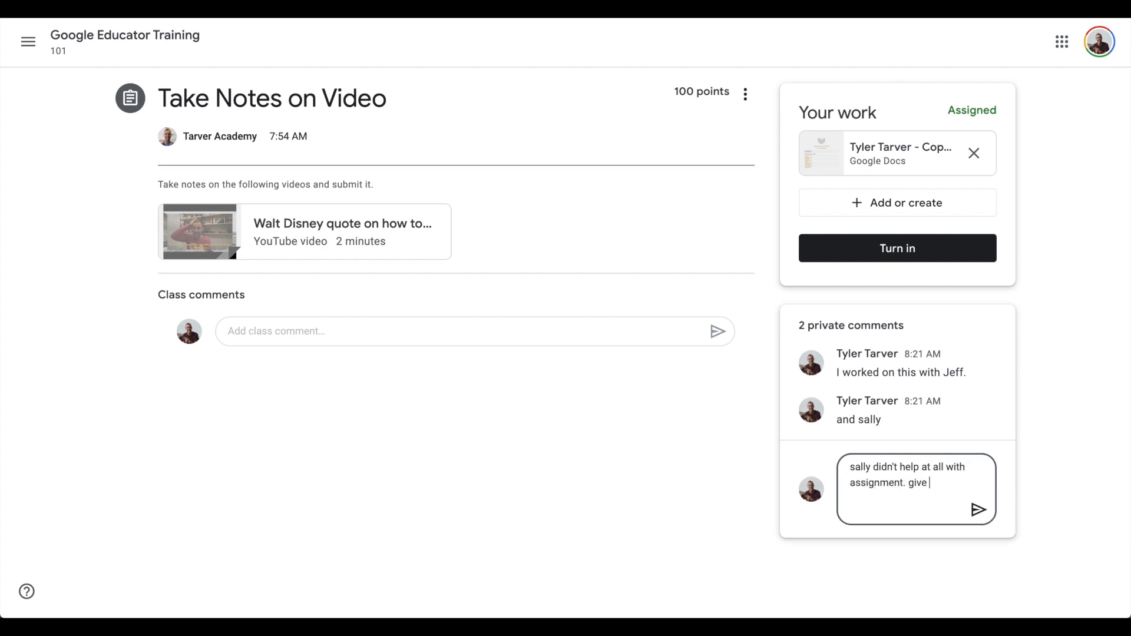
pyautogui.write('her a zero.')
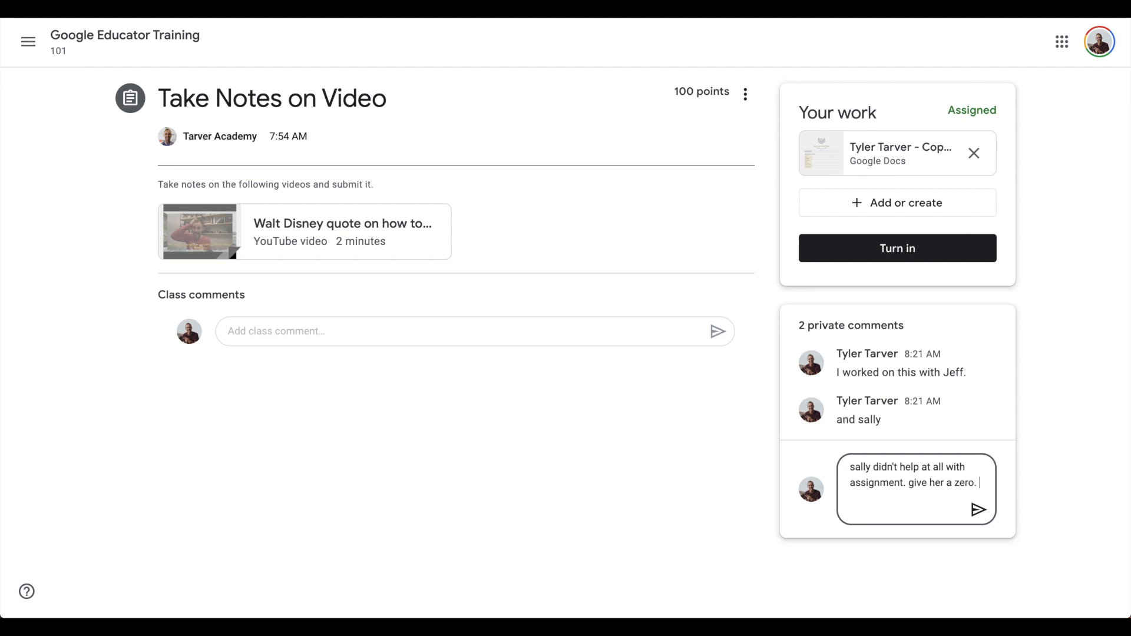
pyautogui.click(978, 510)
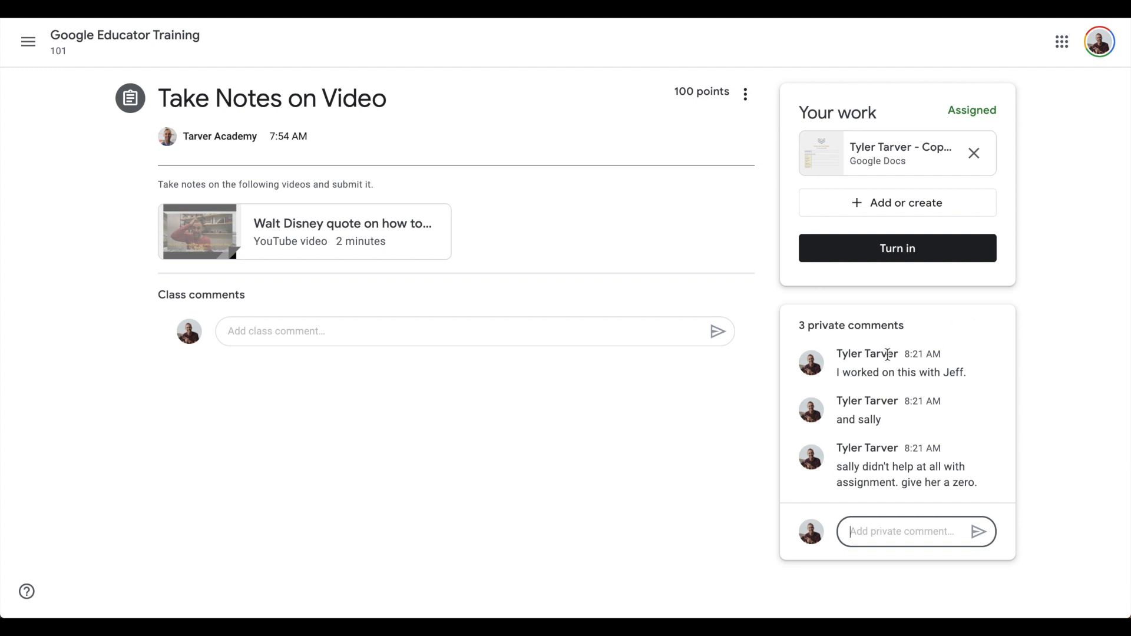
pyautogui.click(987, 354)
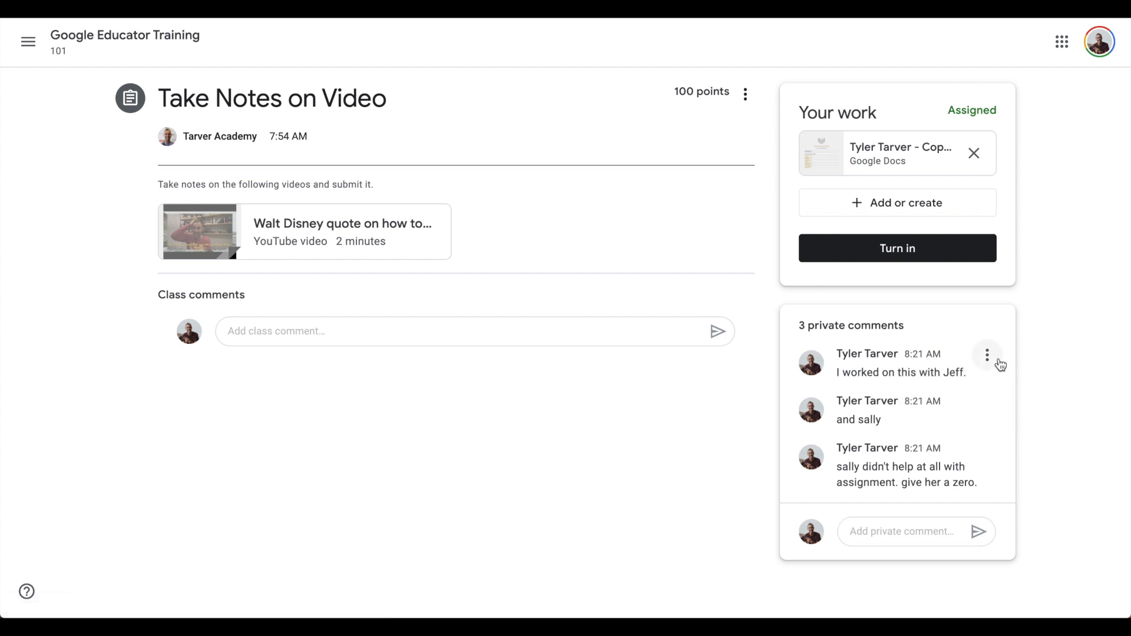
# Delete the first private comment "I worked on this with Jeff." via its menu and confirm.
pyautogui.click(988, 355)
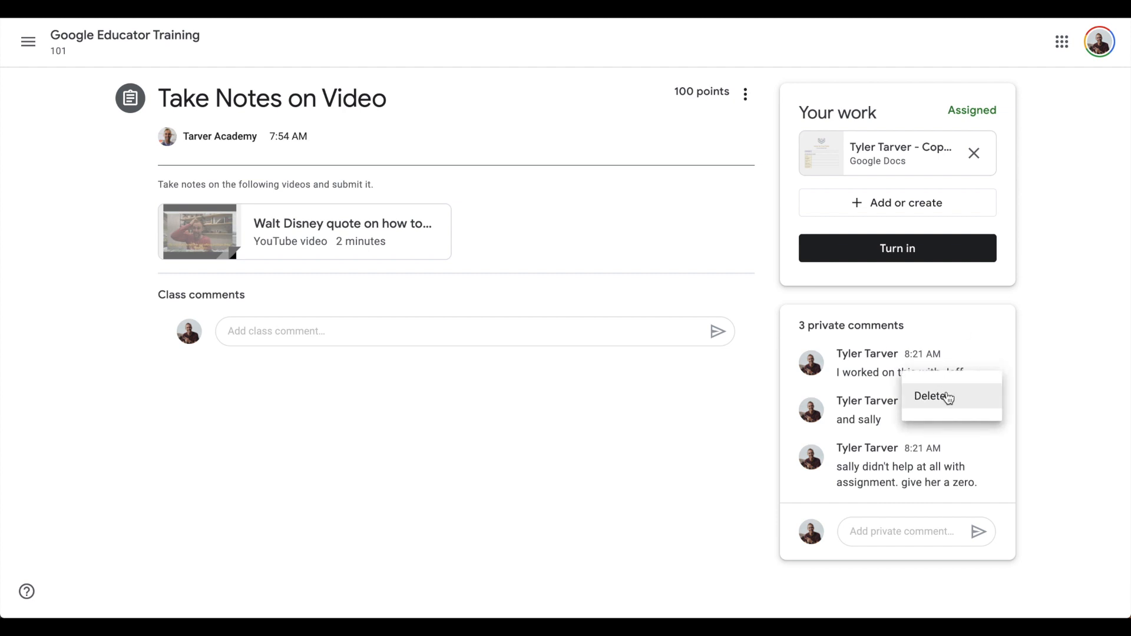
pyautogui.click(931, 396)
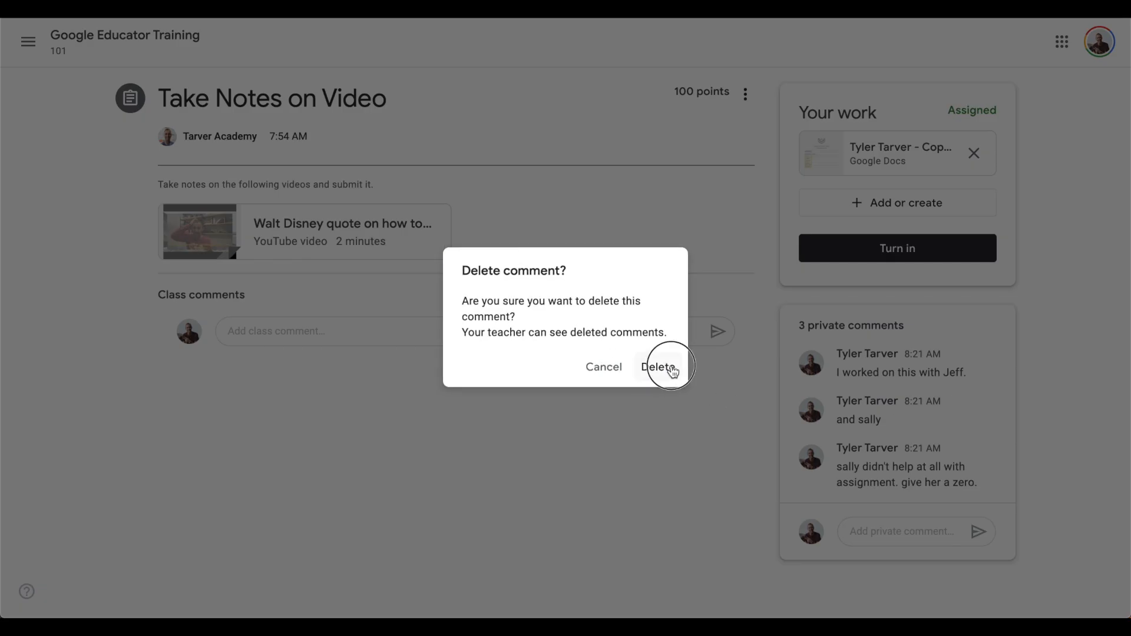
pyautogui.click(657, 367)
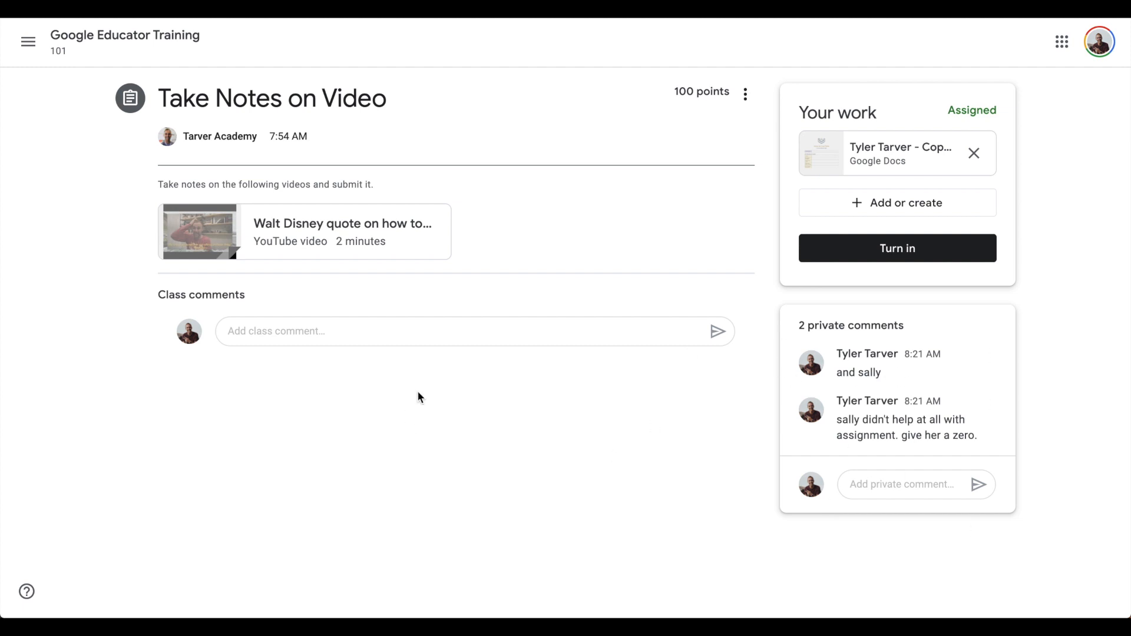
pyautogui.moveTo(897, 153)
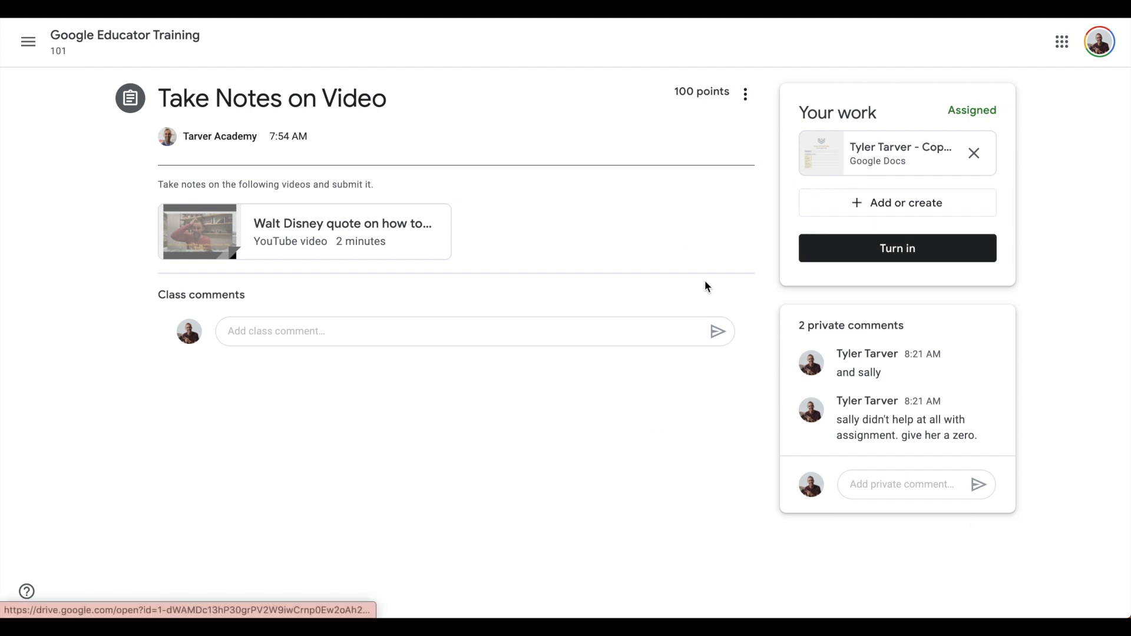
pyautogui.moveTo(818, 399)
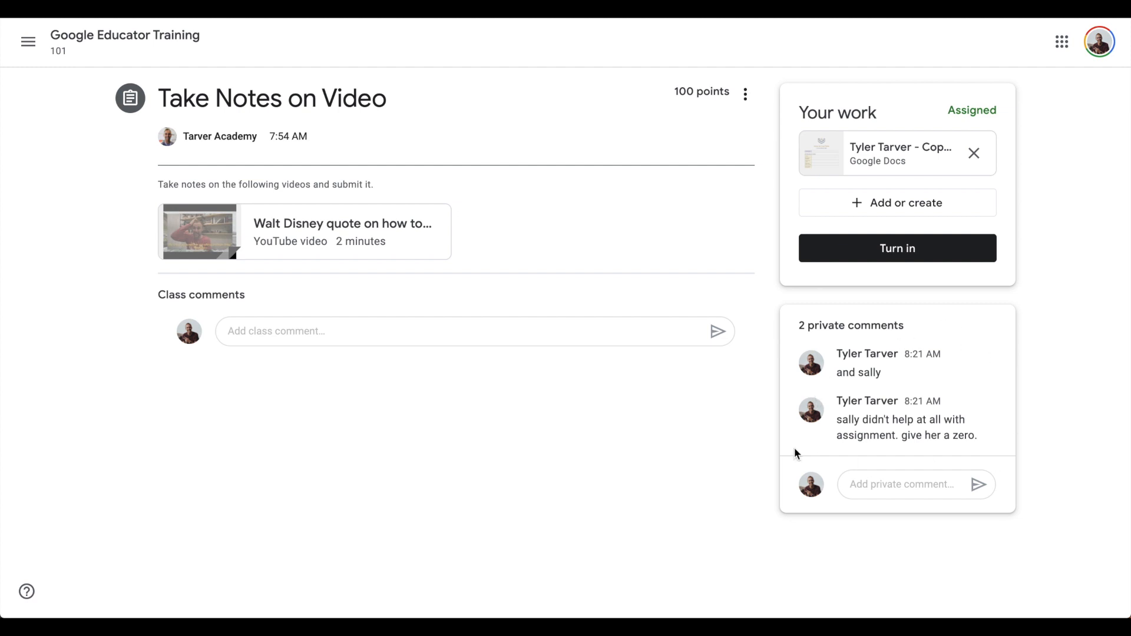
pyautogui.moveTo(915, 375)
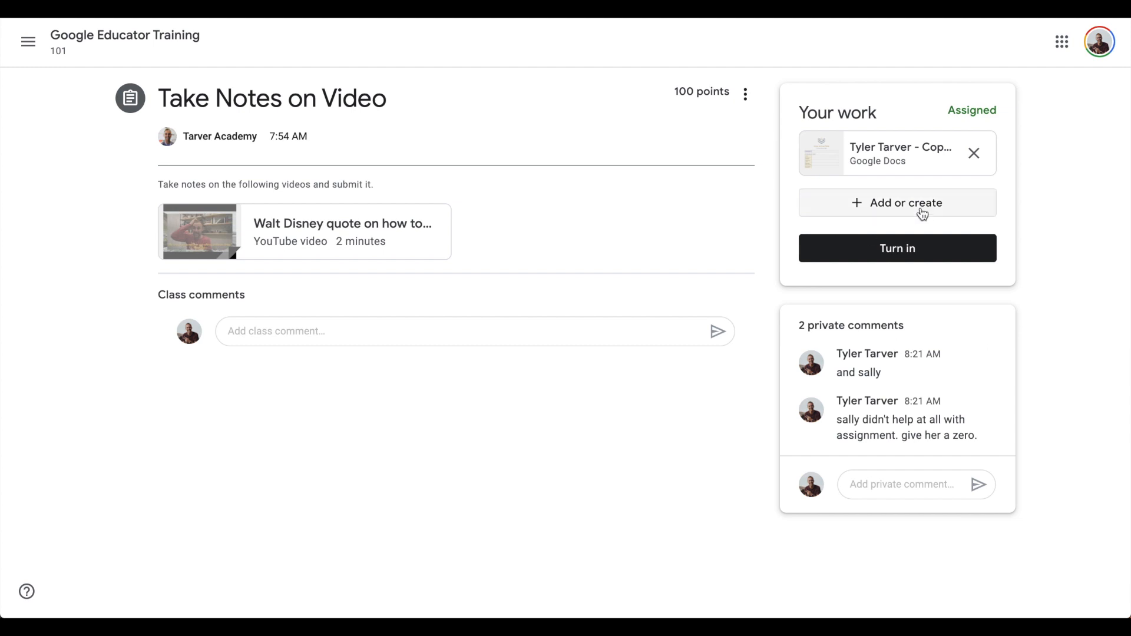
# Turn in the assignment with its attached notes document and confirm the submission.
pyautogui.click(896, 249)
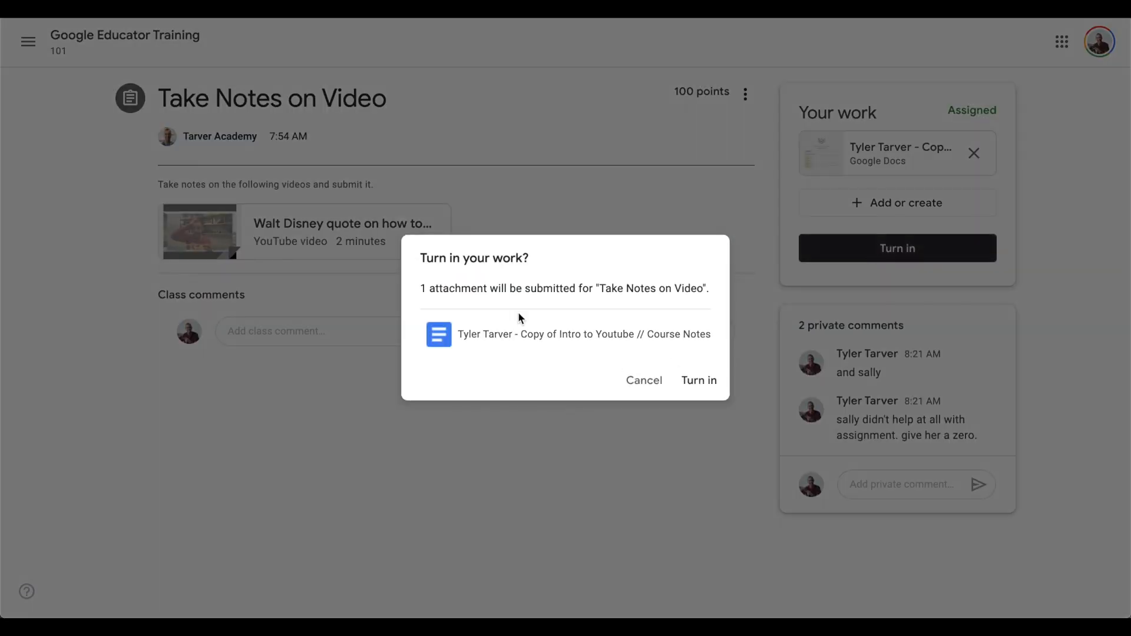
pyautogui.click(698, 380)
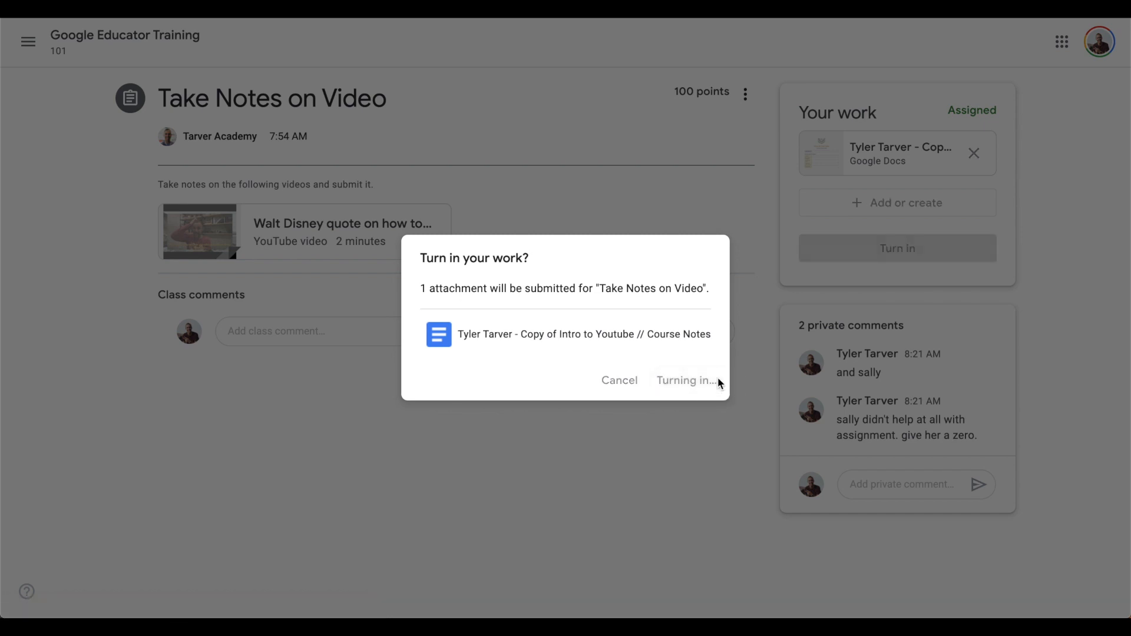
pyautogui.click(683, 381)
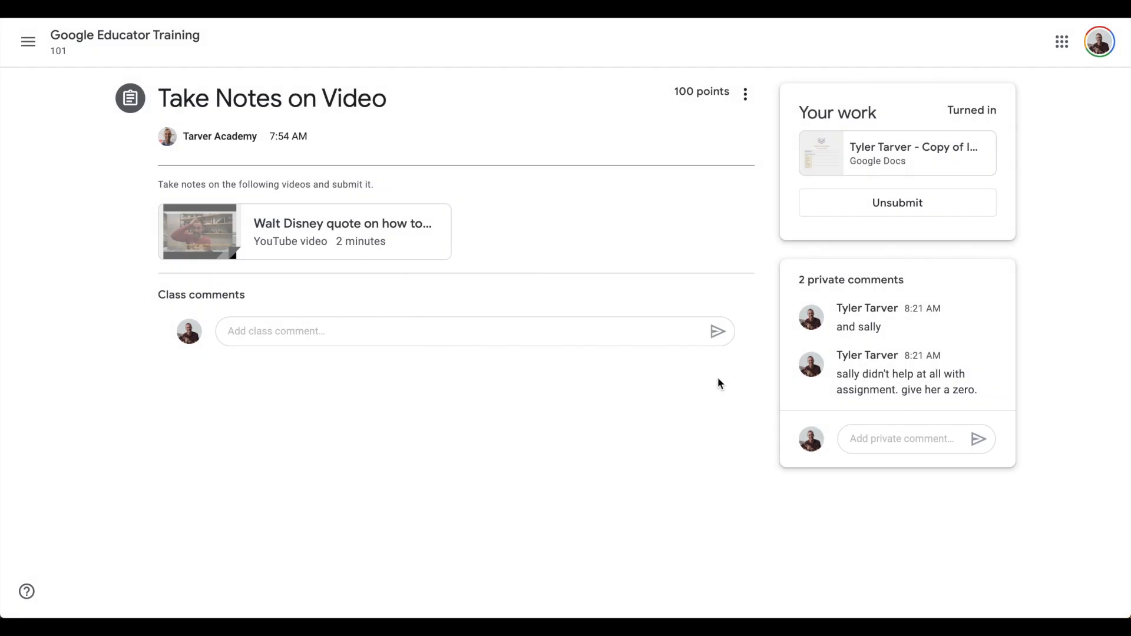